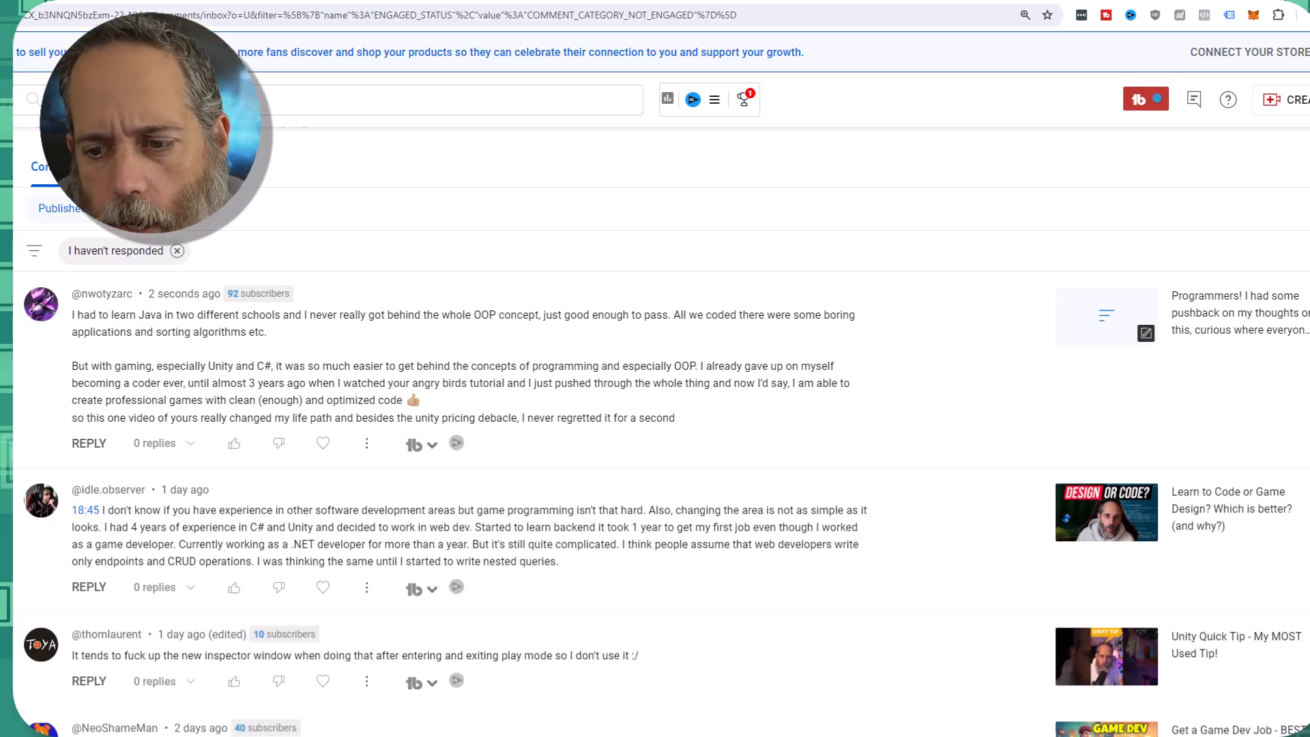
Step: Open the poll's four comments on game versus non-game programming and scroll through them
scroll("down", 3)
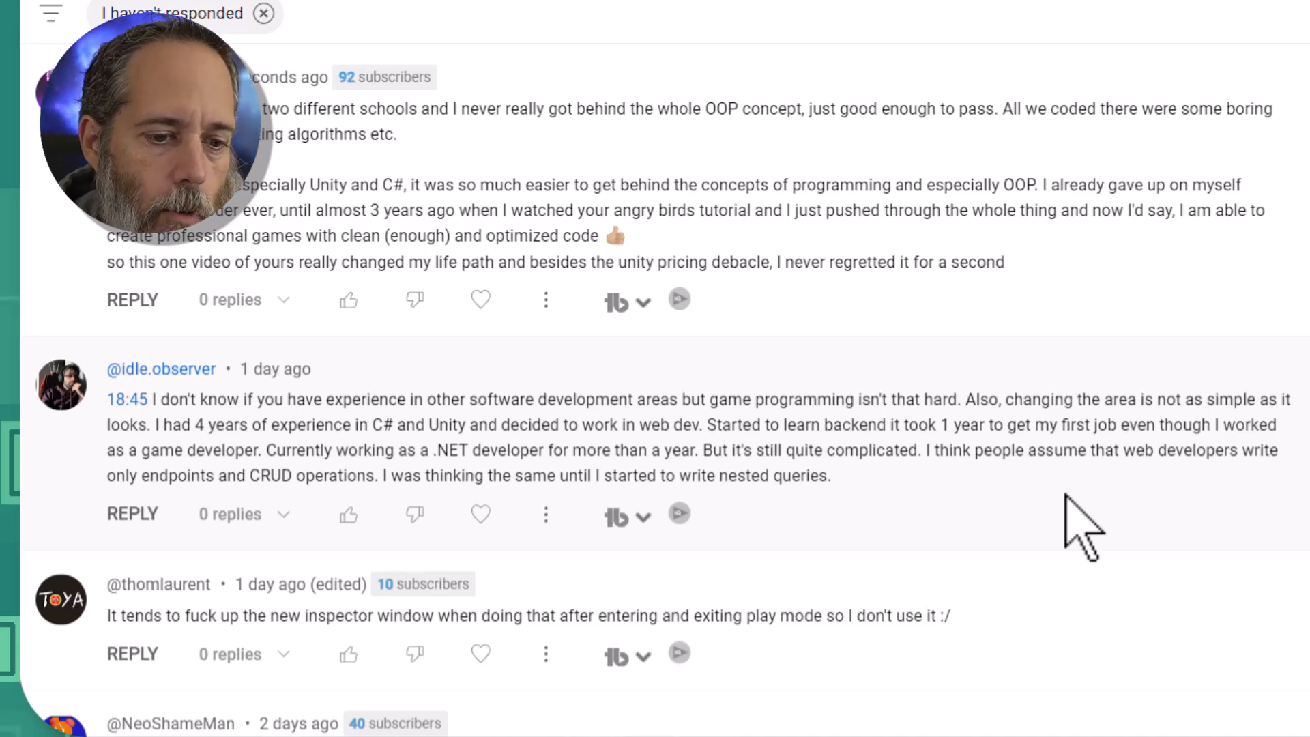
scroll("down", 3)
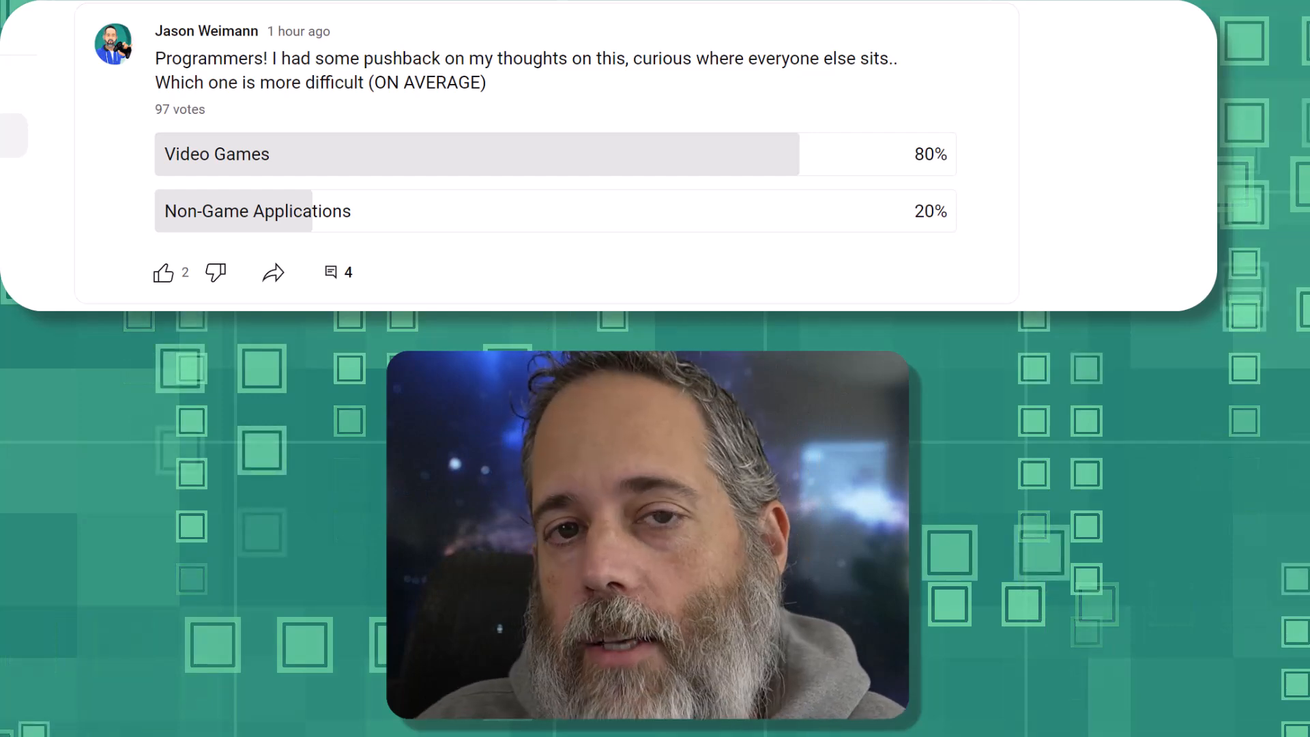
mouse_move(459, 25)
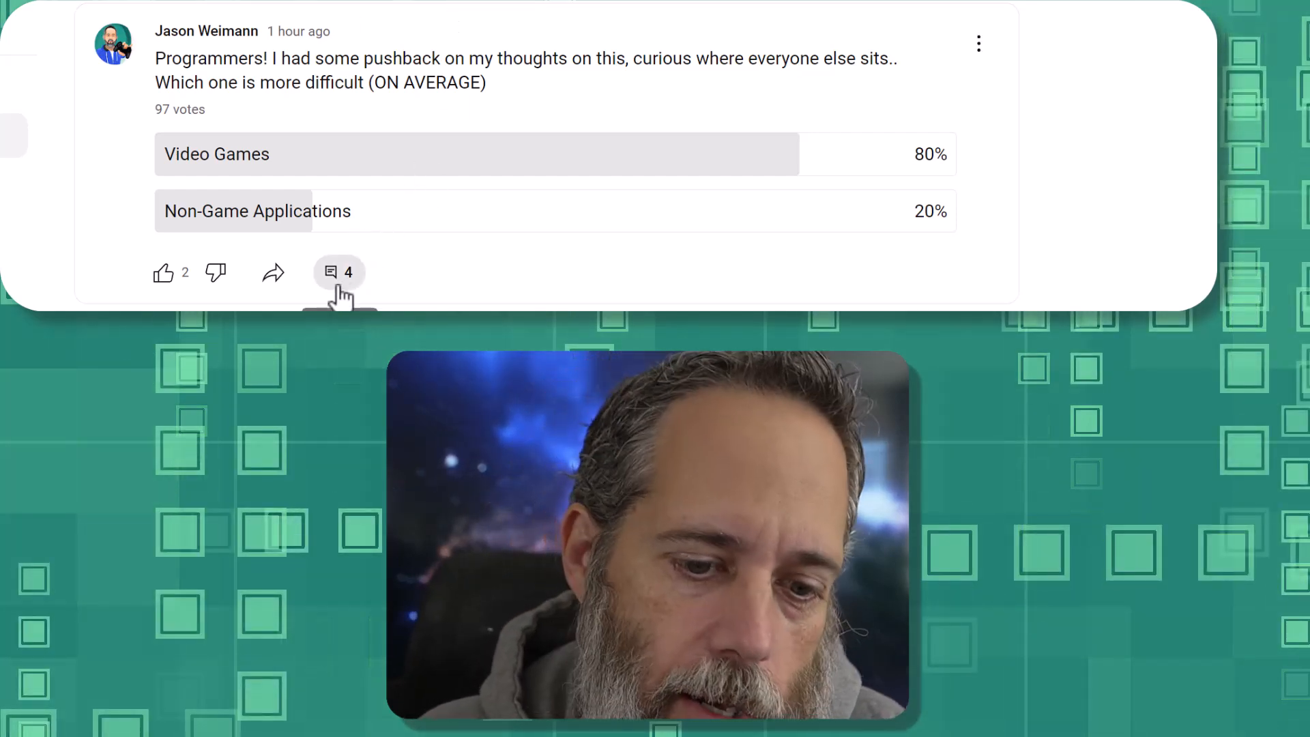
left_click(339, 272)
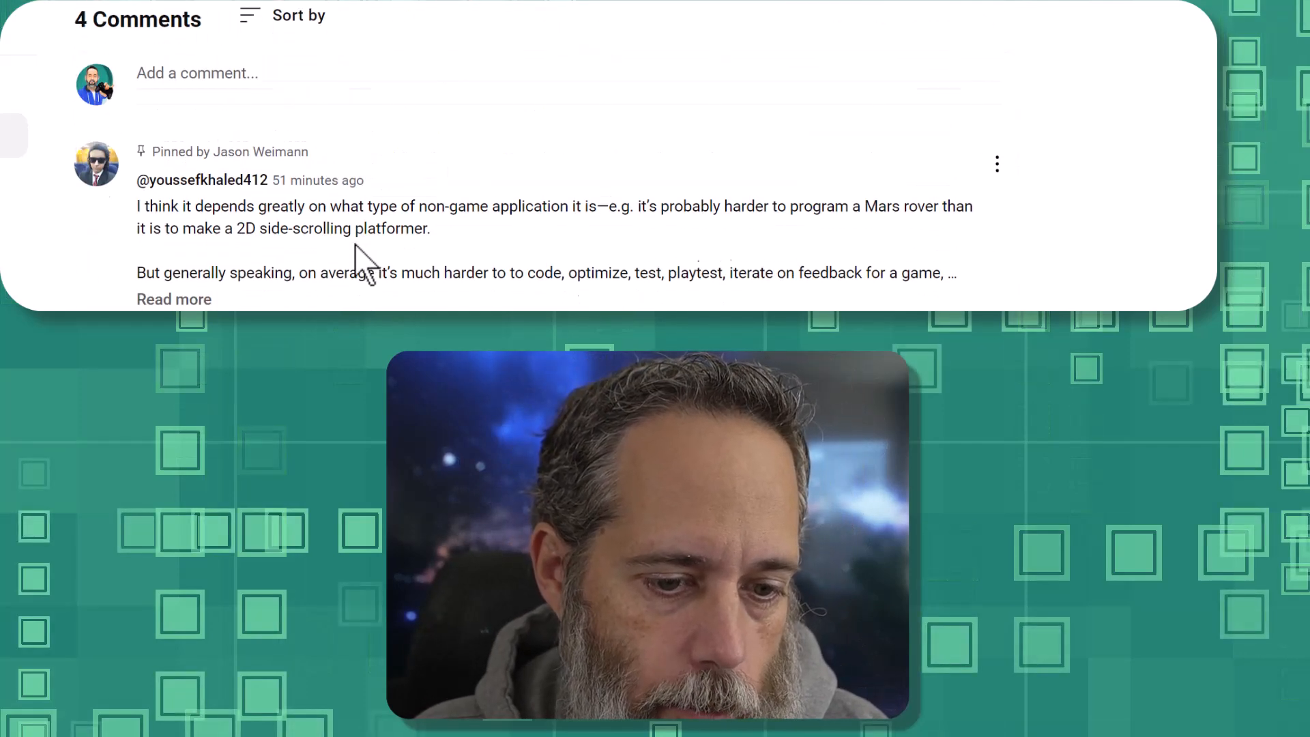
scroll("down", 3)
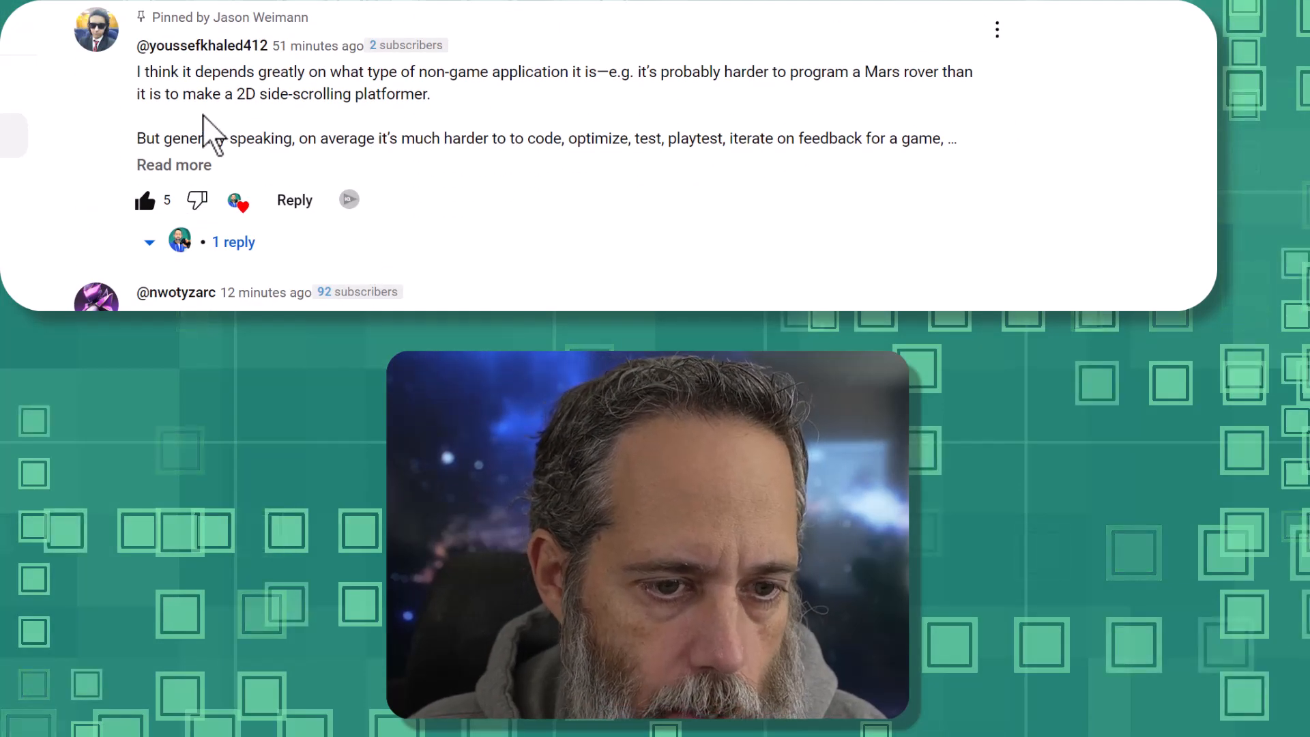